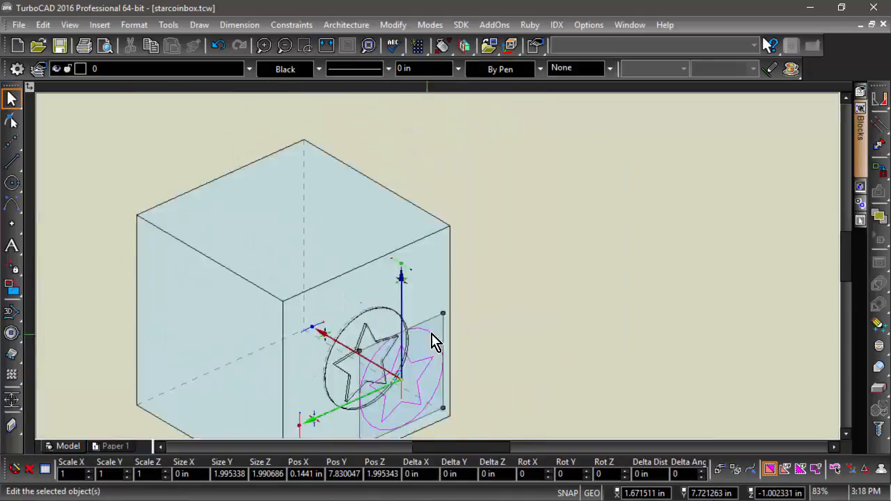
Place a copy of the circle-and-star outline flat against the box's right face.
left_click_drag(434, 341, 309, 231)
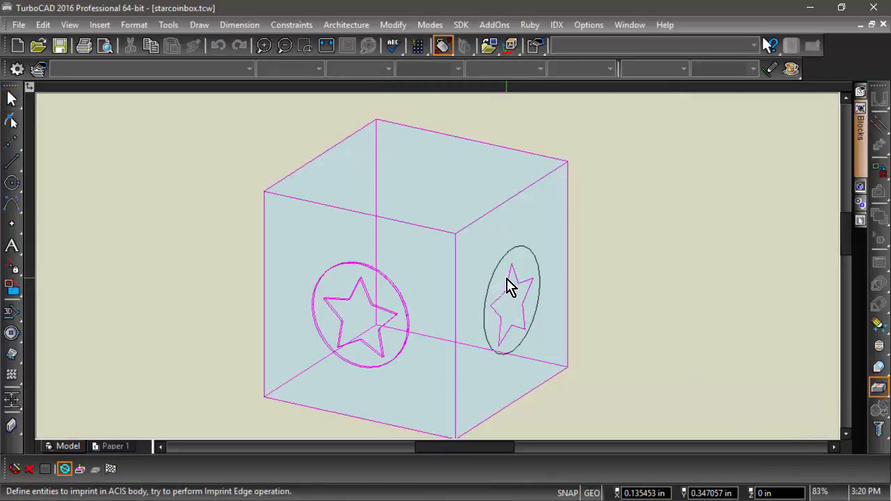
Imprint both circle-and-star outlines as edges on the two box faces.
left_click(161, 345)
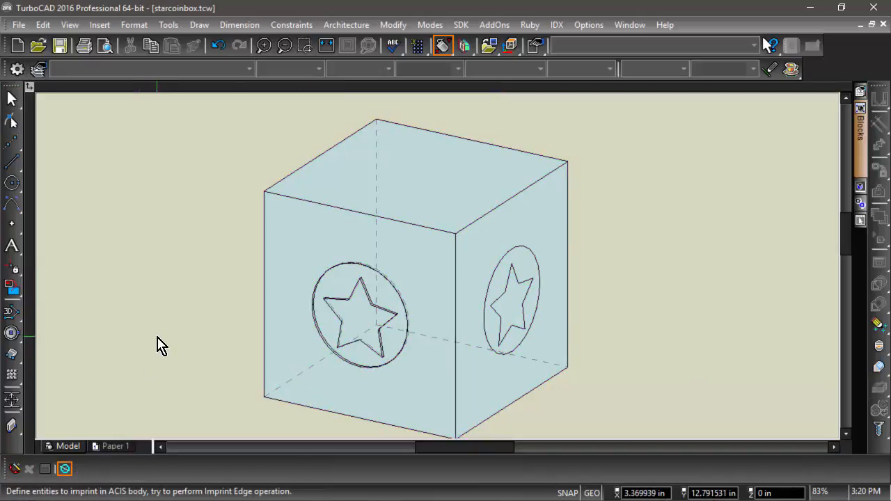